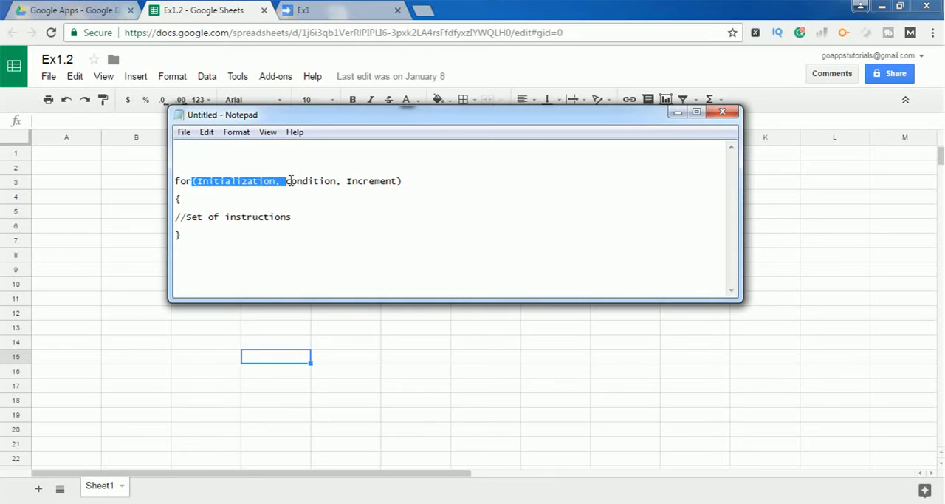
- Highlight the condition, increment and set-of-instructions parts of the for loop template in turn
left_click(288, 181)
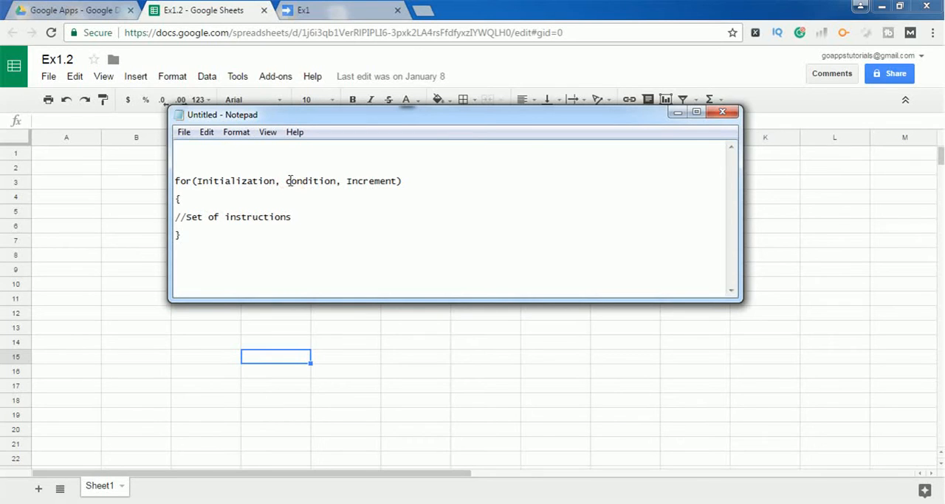
double_click(313, 180)
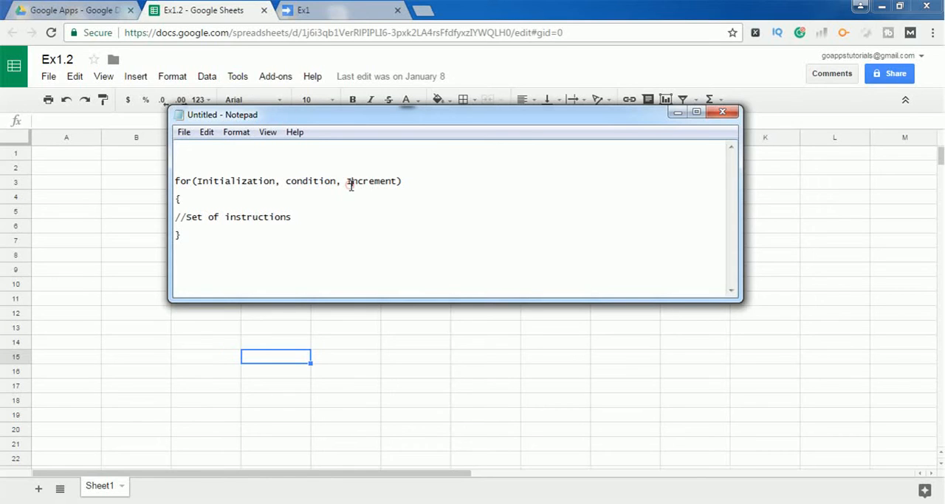
double_click(371, 180)
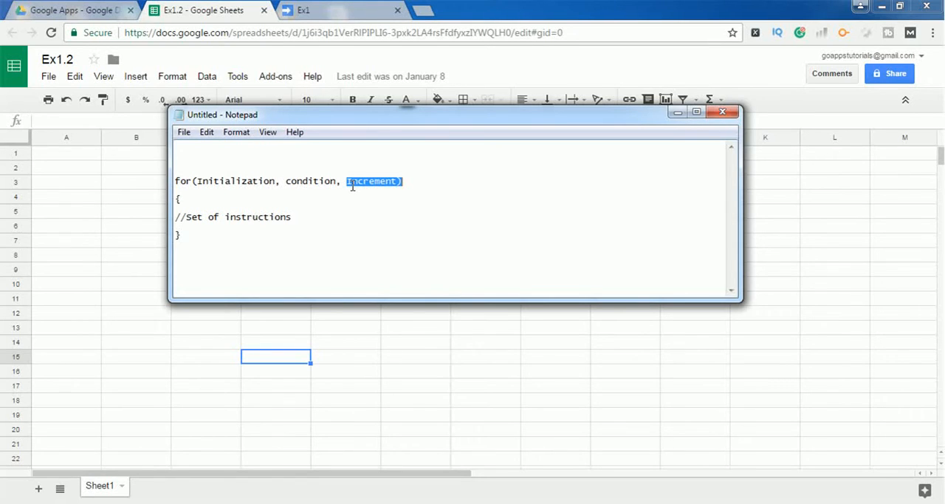
mouse_move(218, 200)
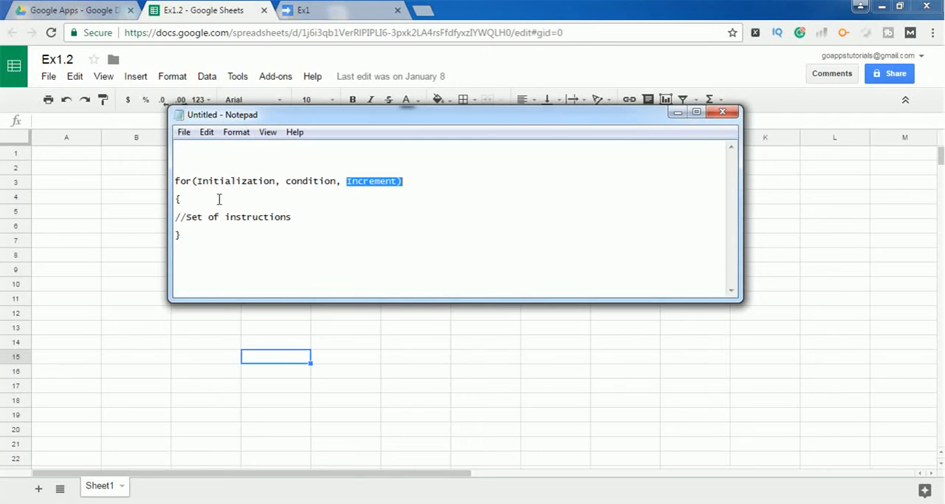
double_click(234, 216)
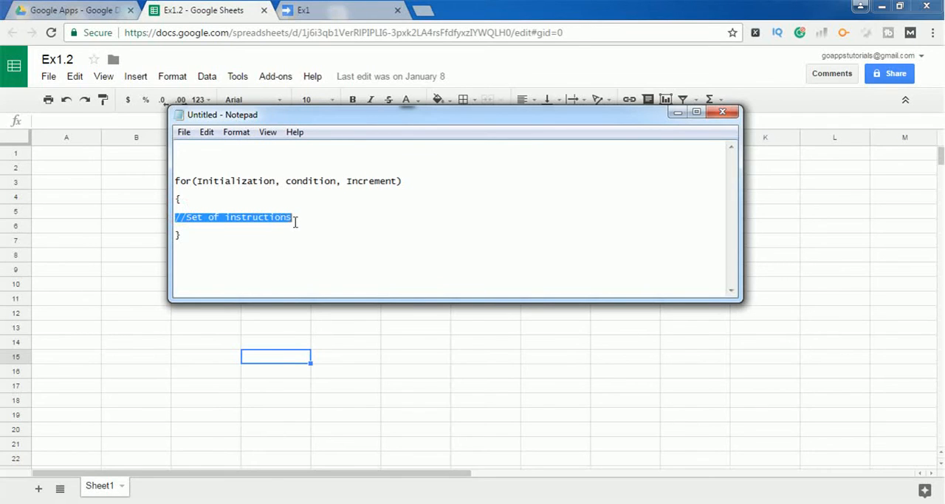
mouse_move(210, 190)
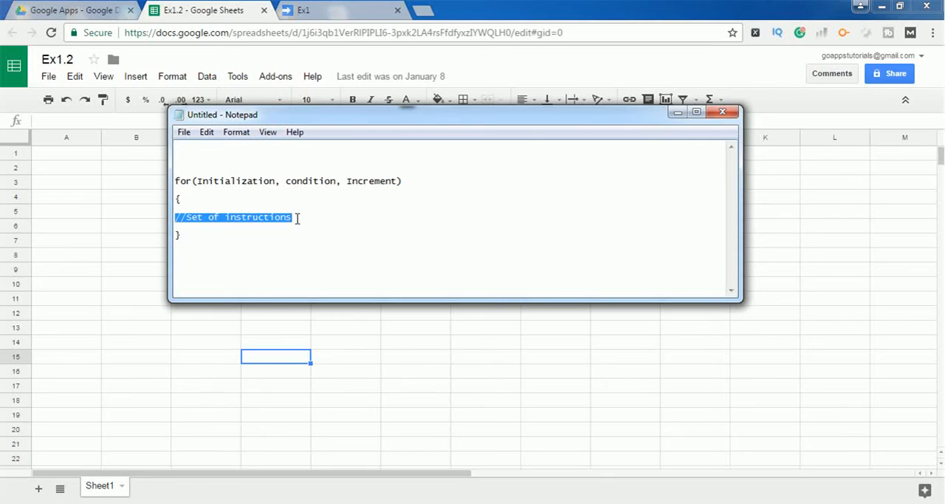
mouse_move(44, 207)
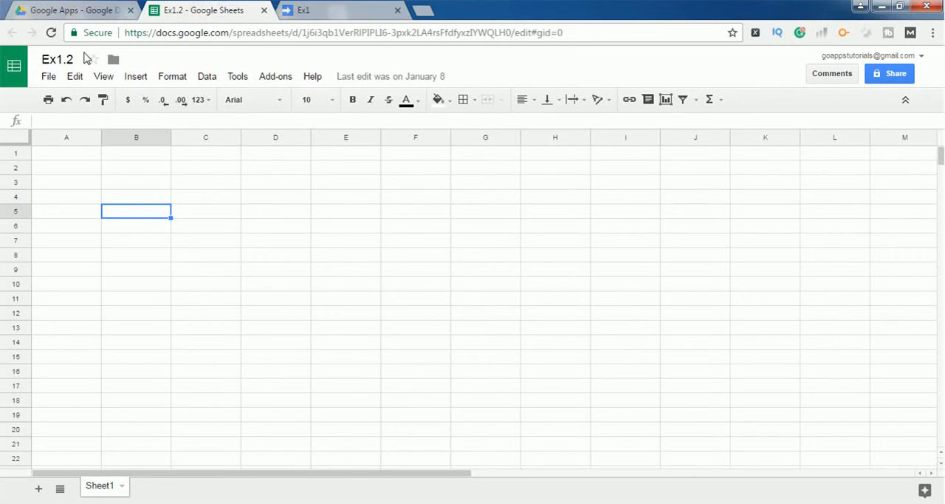
- Launch the script editor from the Tools menu of the Ex1.2 spreadsheet
left_click(236, 76)
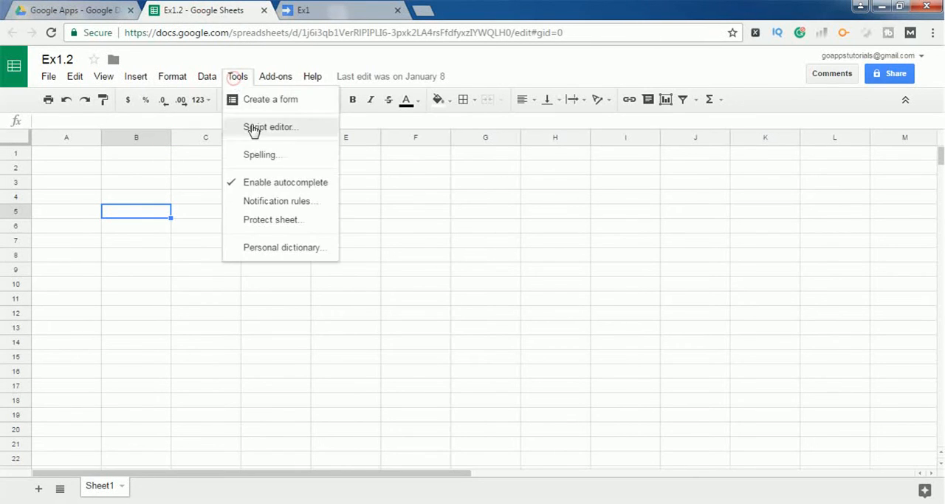
left_click(271, 127)
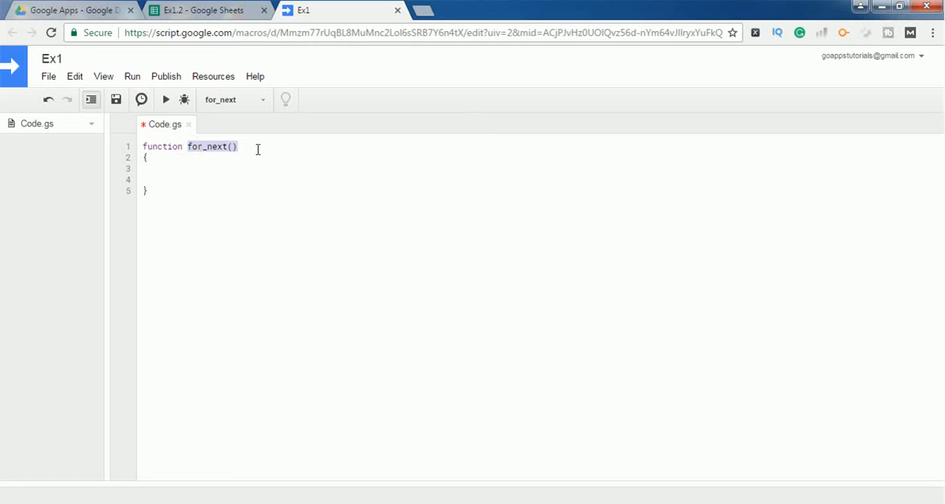
- Write the loop header for(var i=1;i<11;i++) inside the for_next function
key("enter")
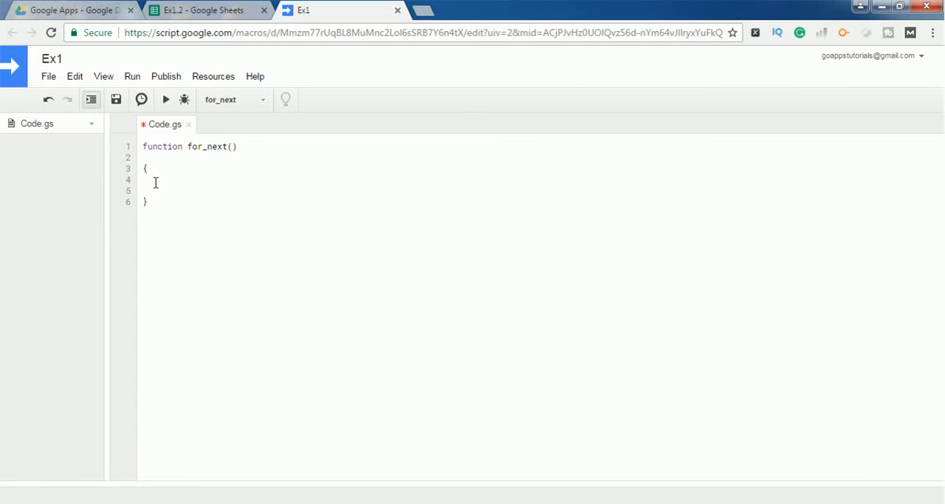
type("for")
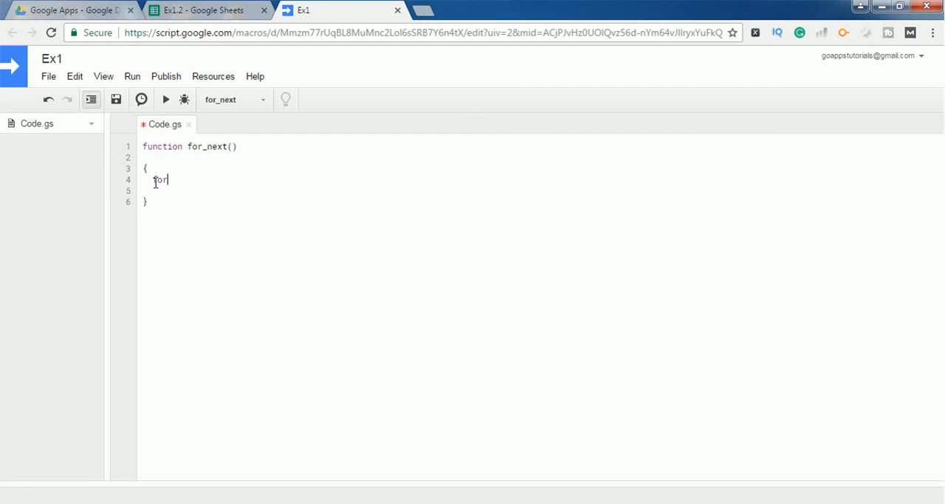
type("(")
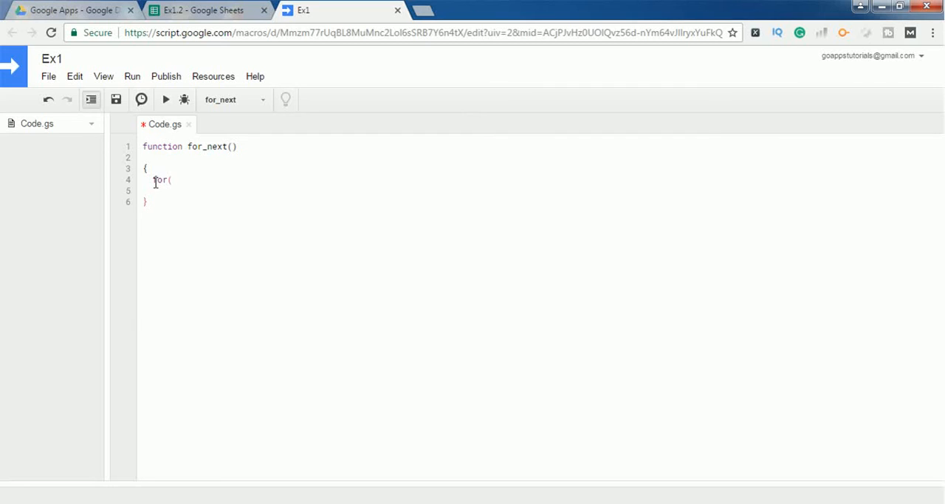
type("var i")
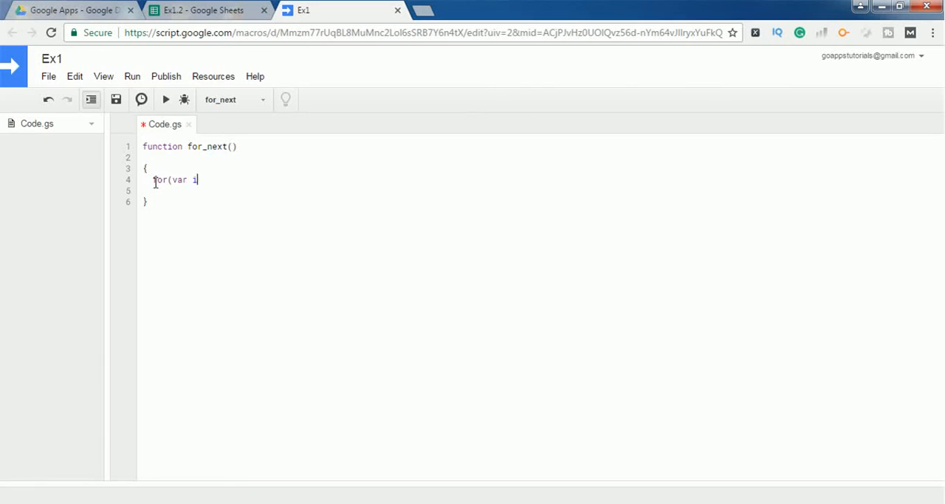
type("=1")
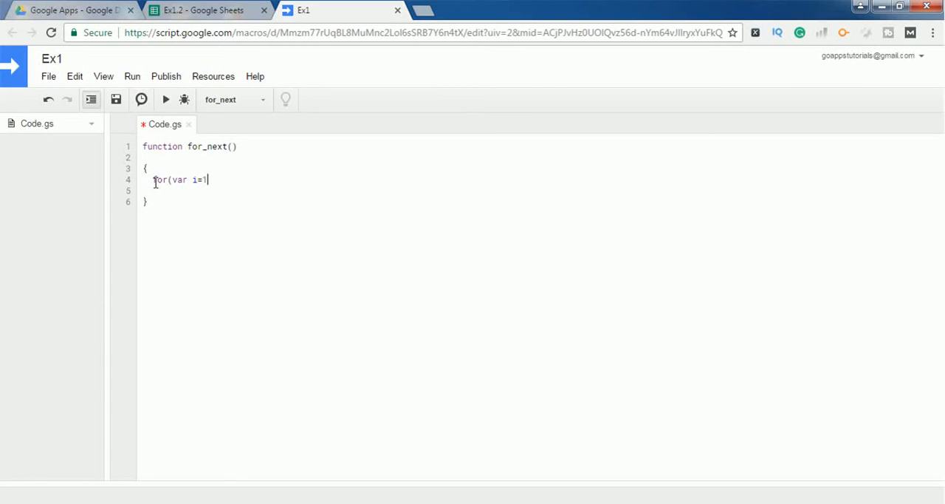
type(";")
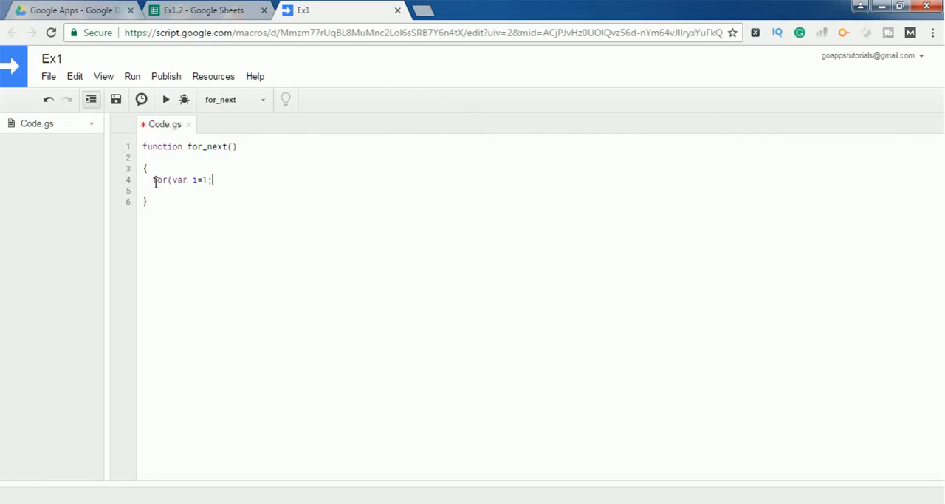
type("i")
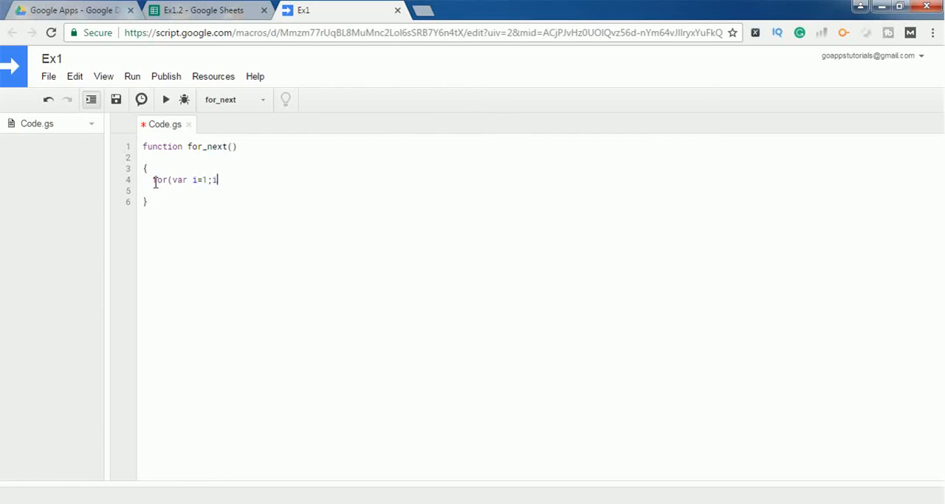
type("<")
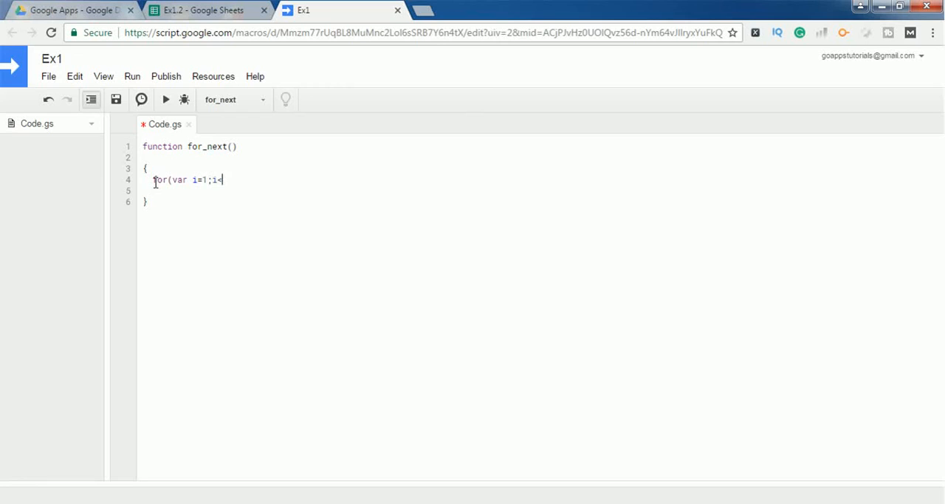
type("11")
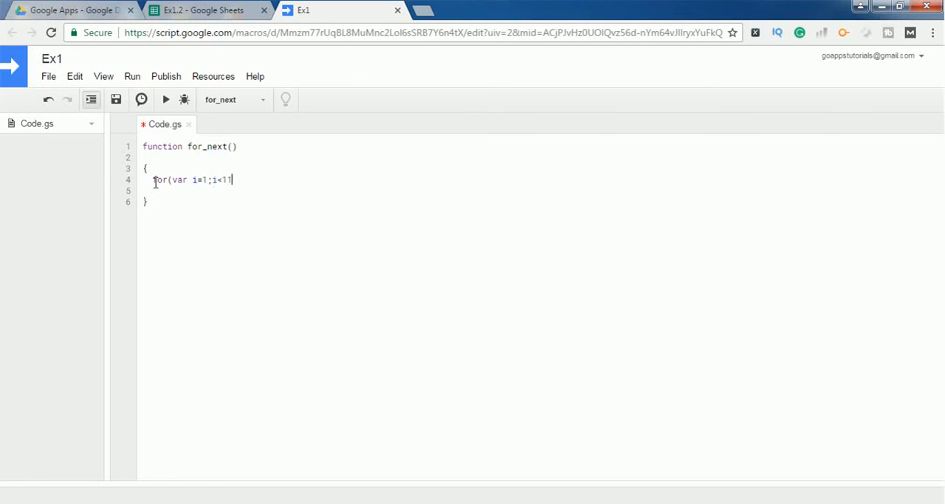
type(";")
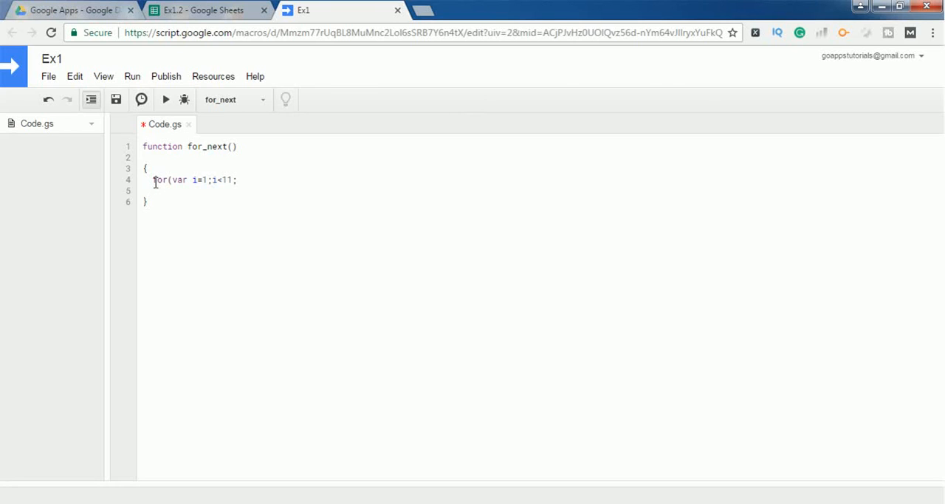
type("i")
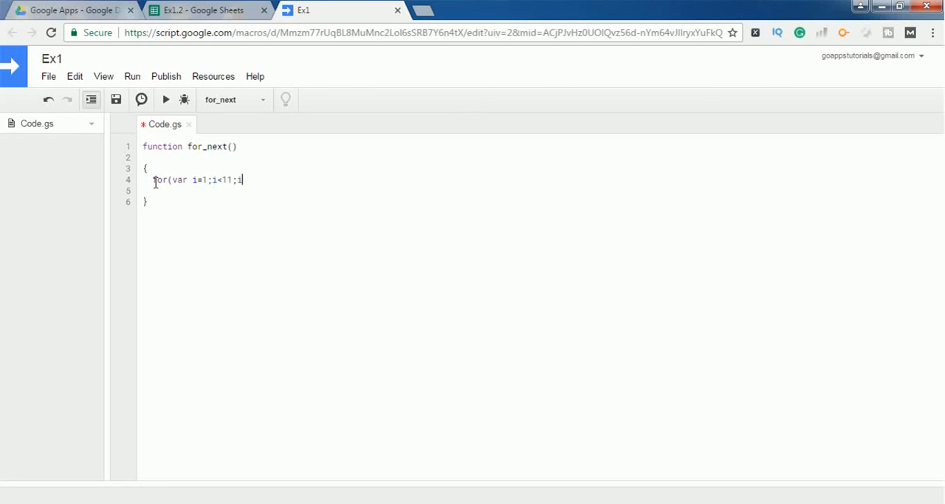
type("++")
left_click(536, 190)
type("{")
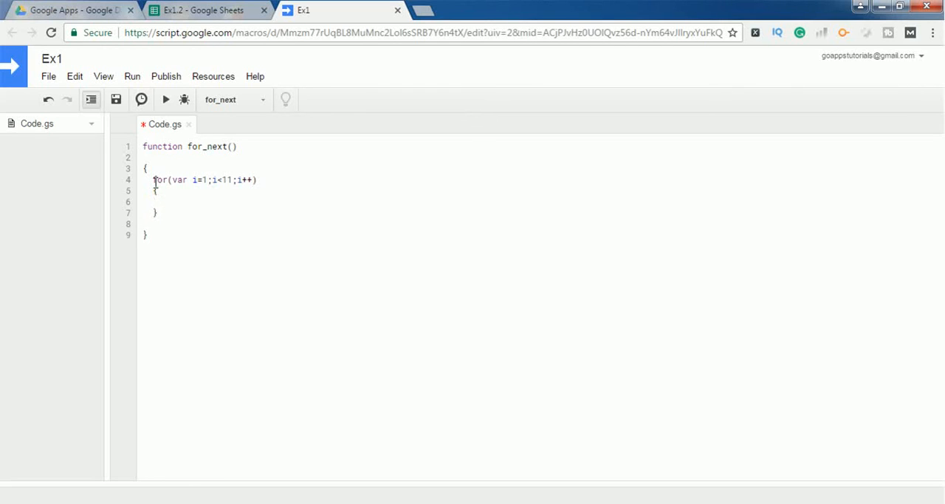
- Add Logger.log(i); as the loop body of for_next
key("enter")
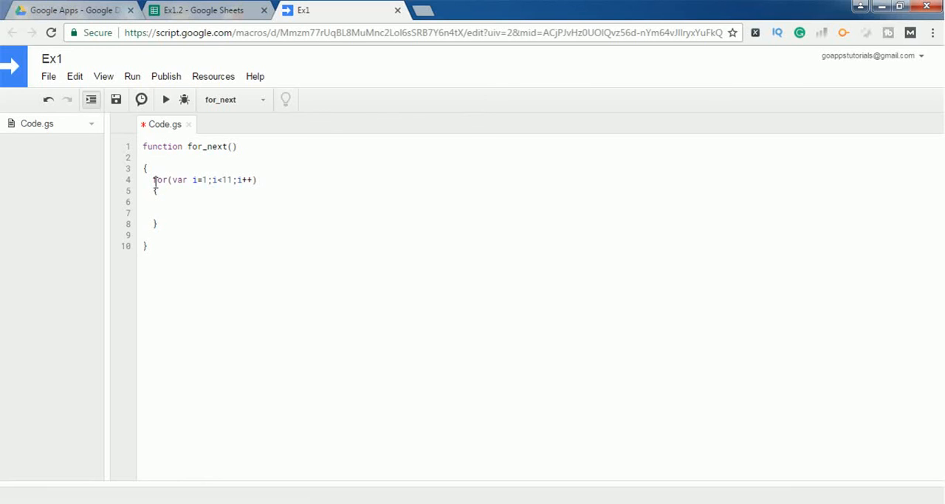
left_click(160, 204)
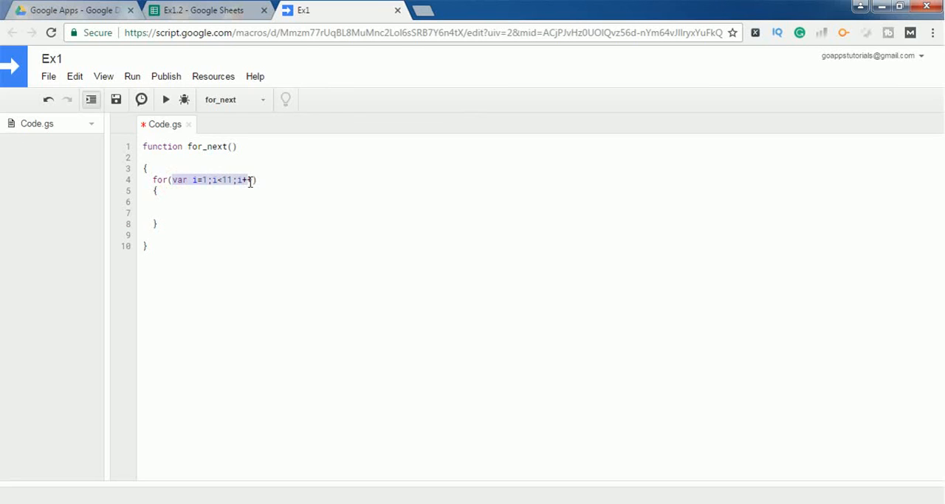
left_click(164, 201)
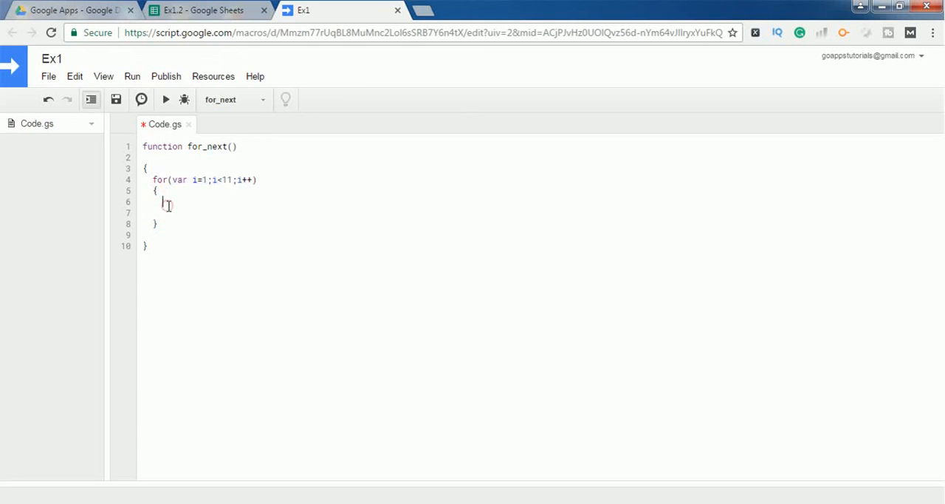
type("L")
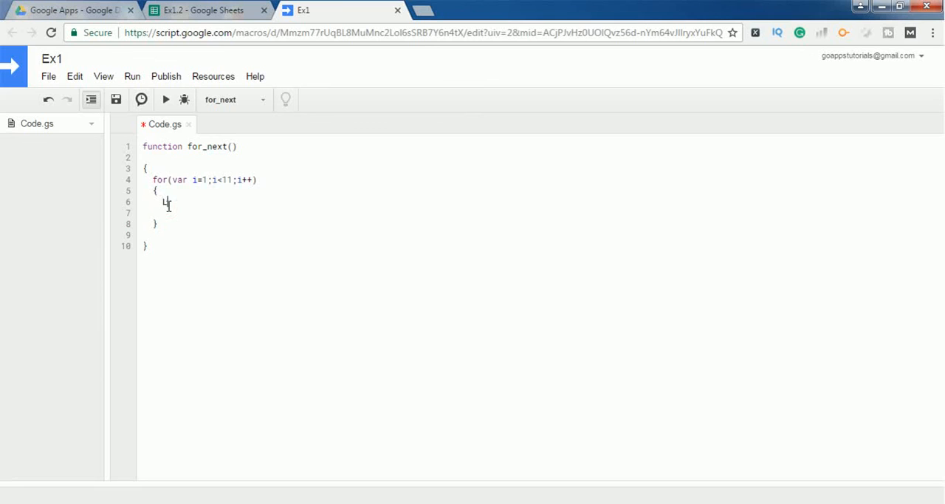
type("Logger.log(data)")
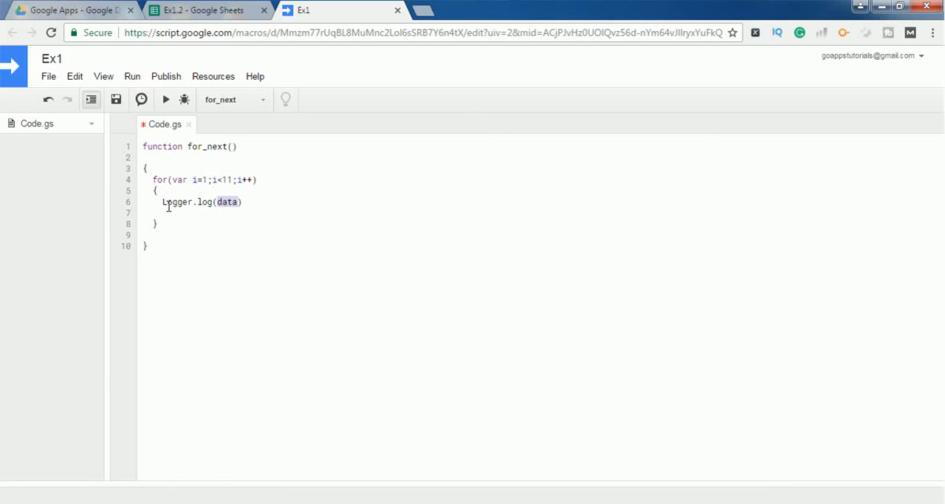
type("i")
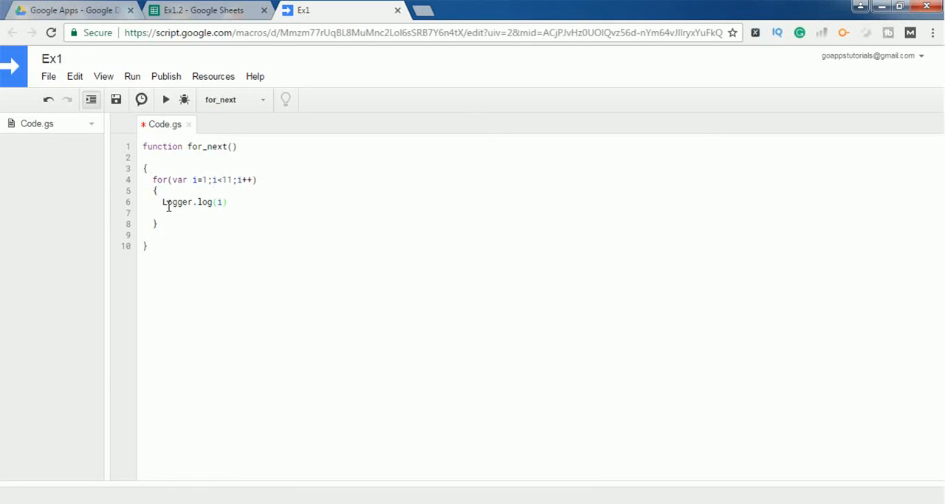
type(";")
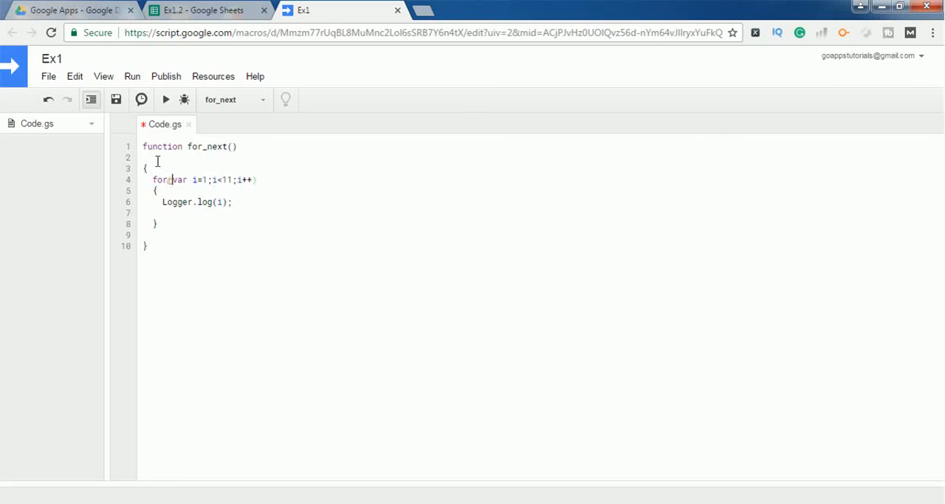
left_click(47, 77)
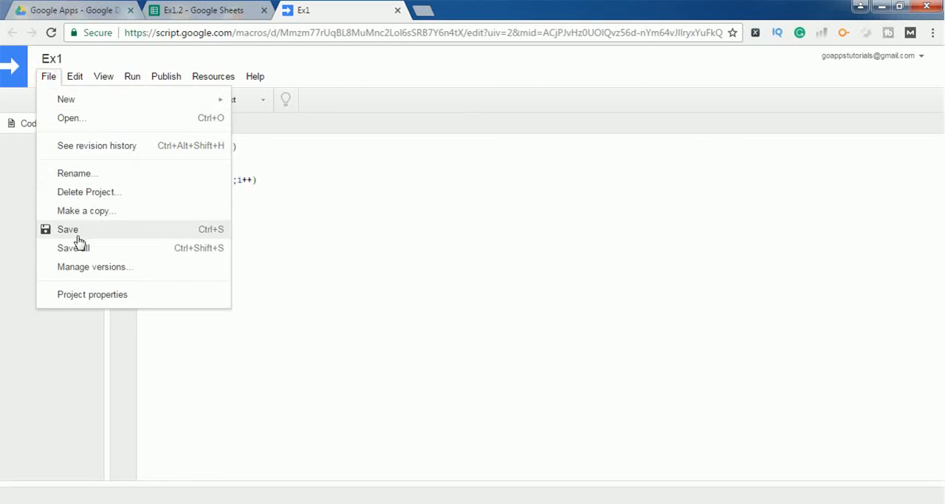
- Save the project, run for_next and view the logs listing 1.0 through 10.0
left_click(68, 229)
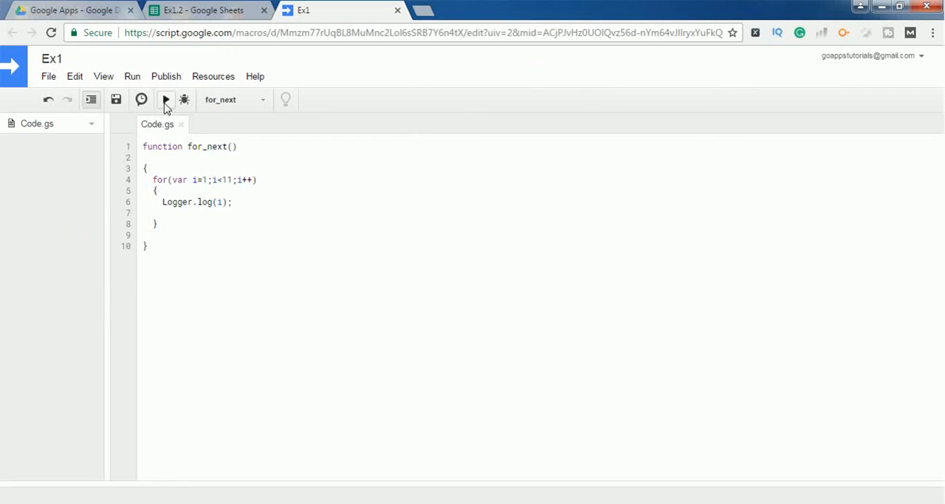
left_click(166, 99)
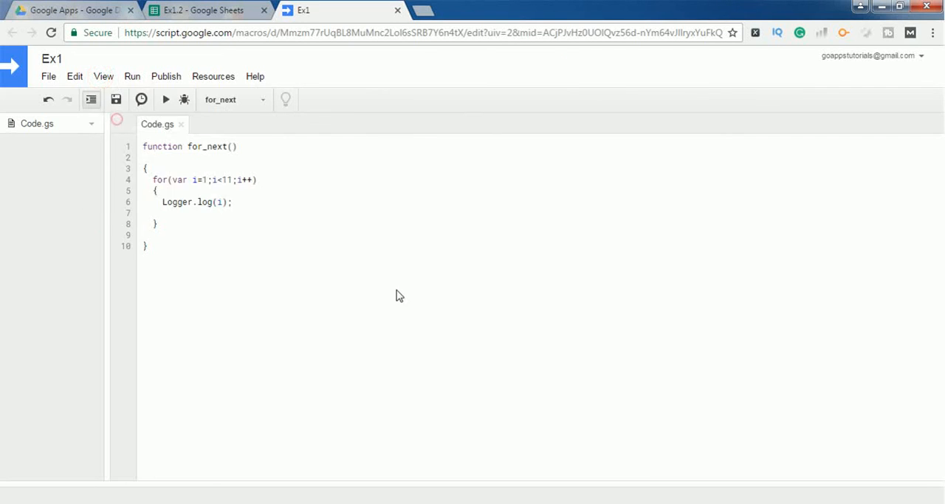
left_click(166, 99)
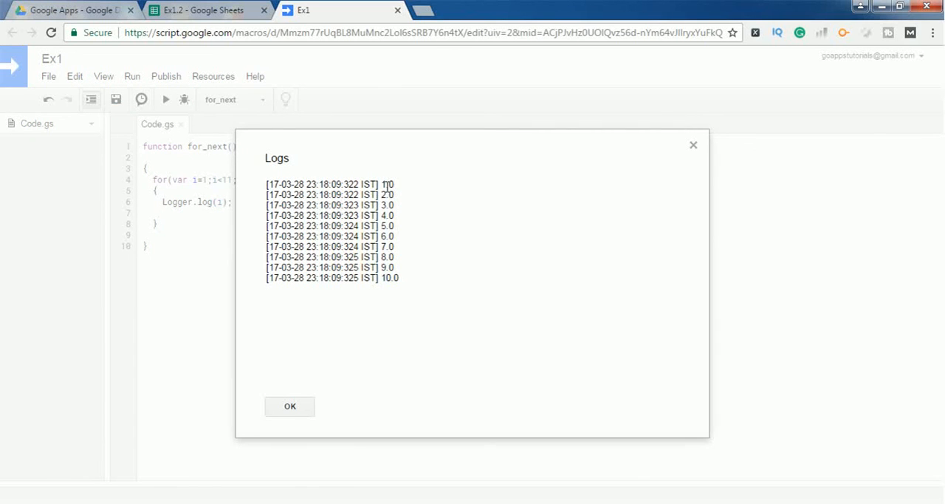
mouse_move(653, 139)
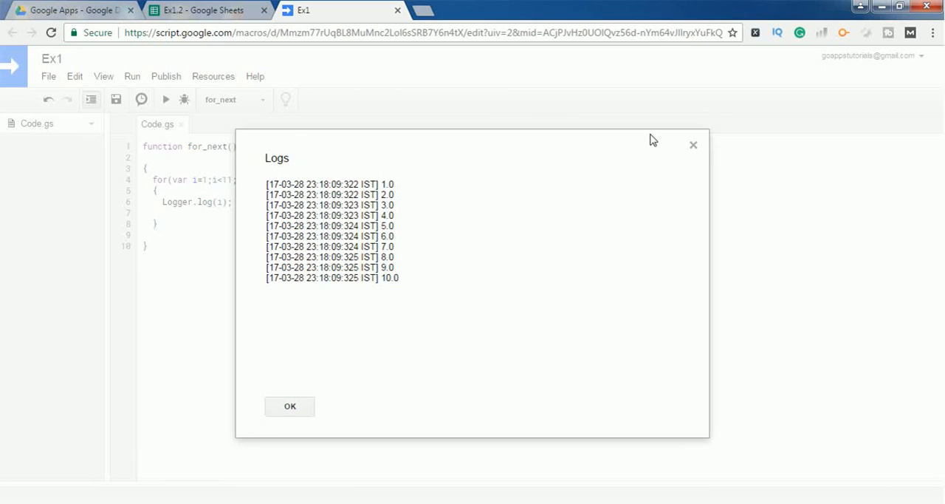
left_click(290, 406)
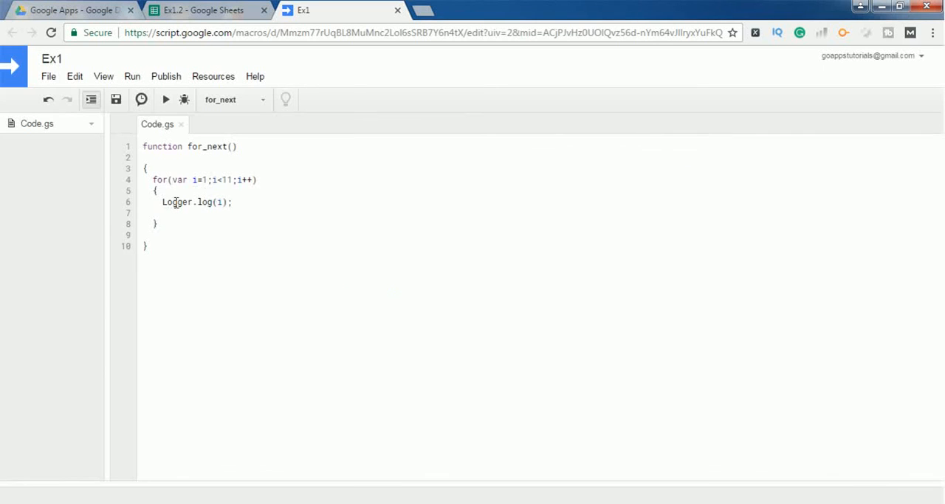
- Insert blank lines after the loop header, around Logger.log(i); and after the closing brace
key("enter")
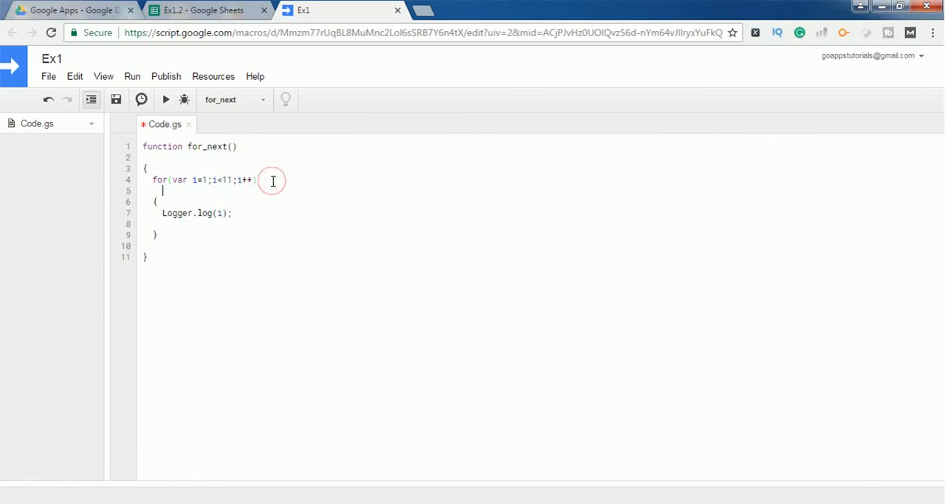
key("enter")
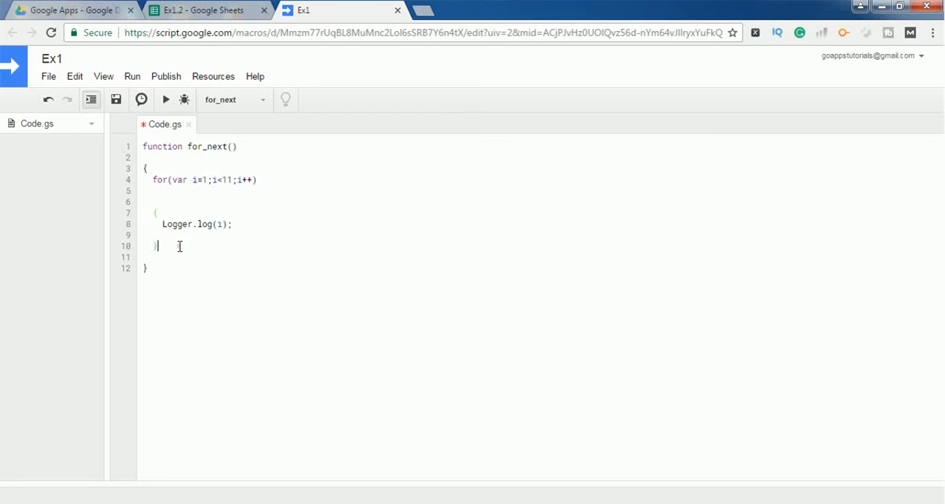
key("enter")
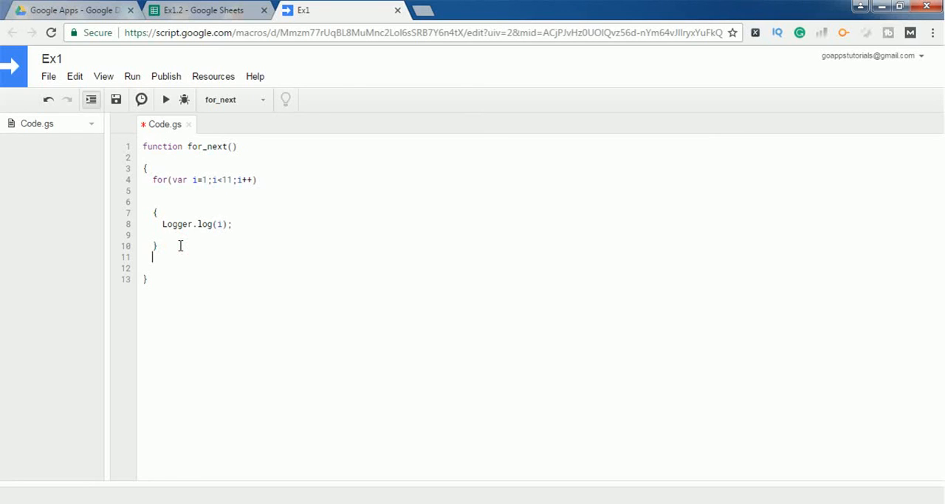